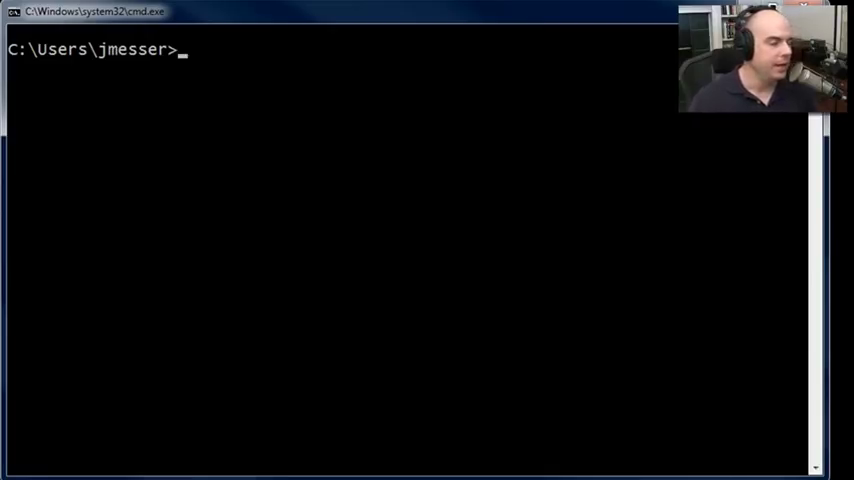
Page through every adapter's IP configuration with ipconfig | more, then stop the listing.
text(i)
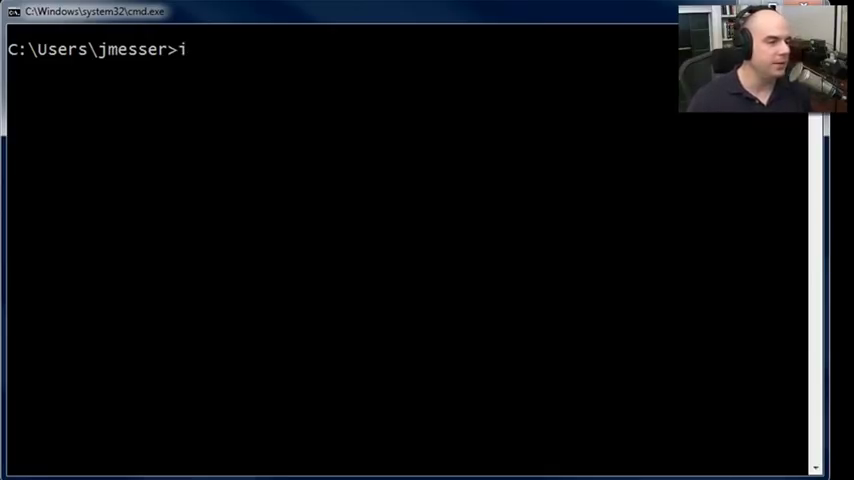
text(pconfig | mo)
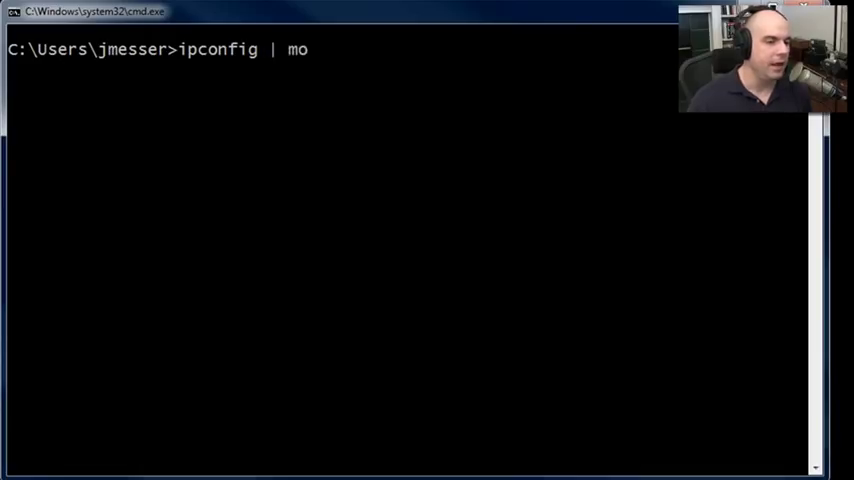
text(re)
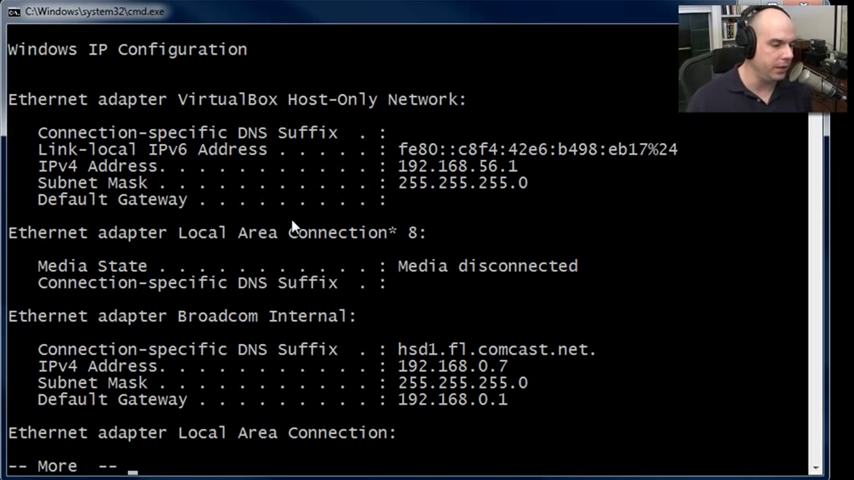
mouse_move(314, 367)
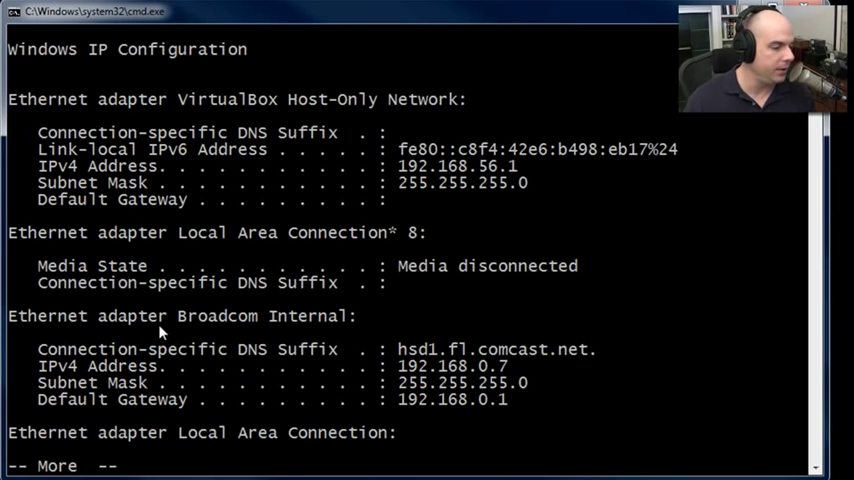
mouse_move(340, 362)
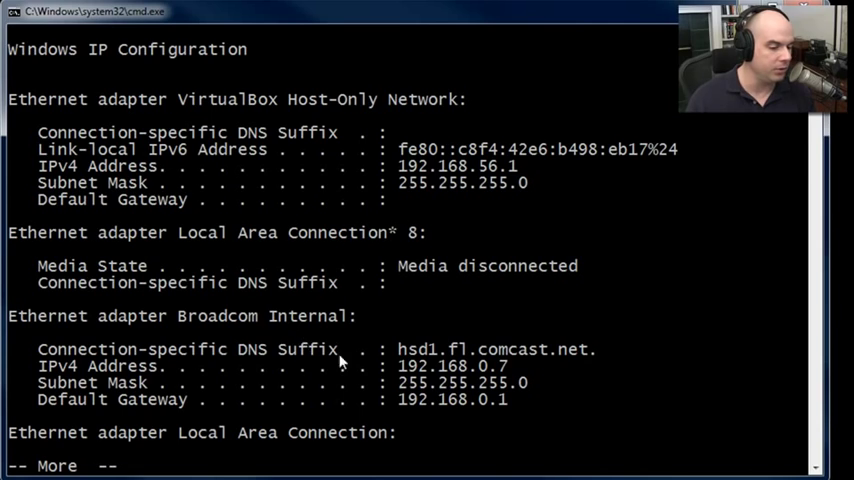
mouse_move(568, 356)
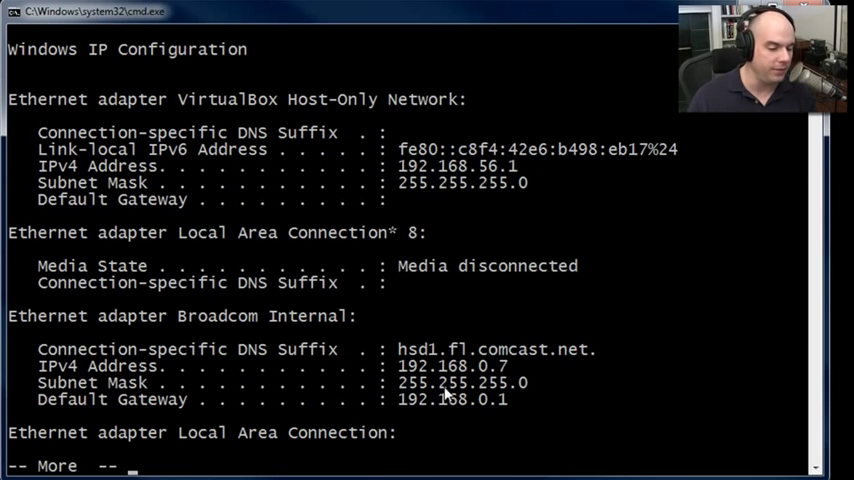
mouse_move(454, 414)
text(ping)
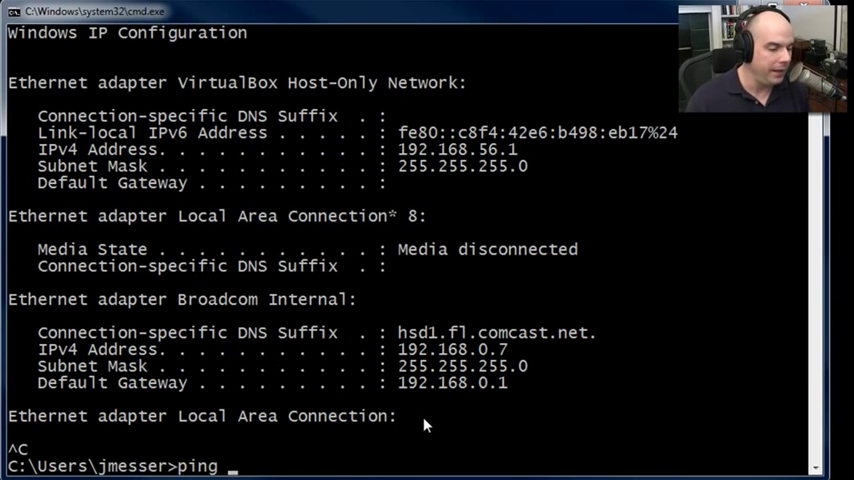
Ping the default gateway 192.168.0.1 from the Windows prompt.
text(192.168.0.1)
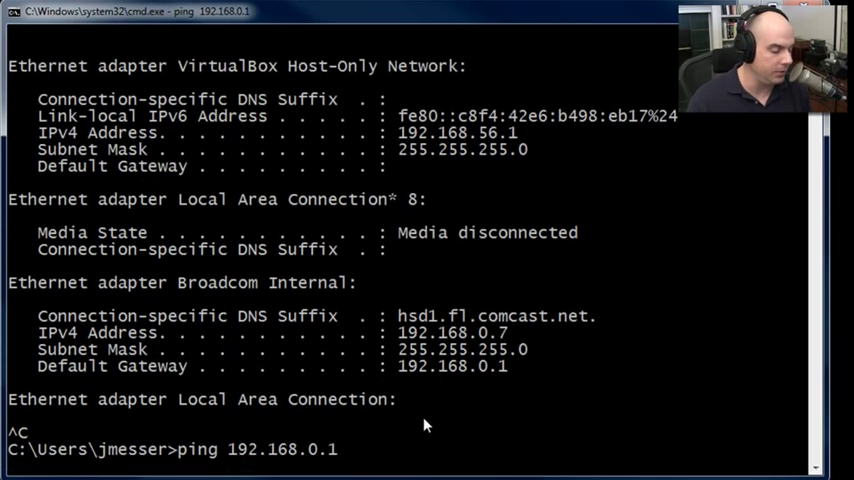
key(enter)
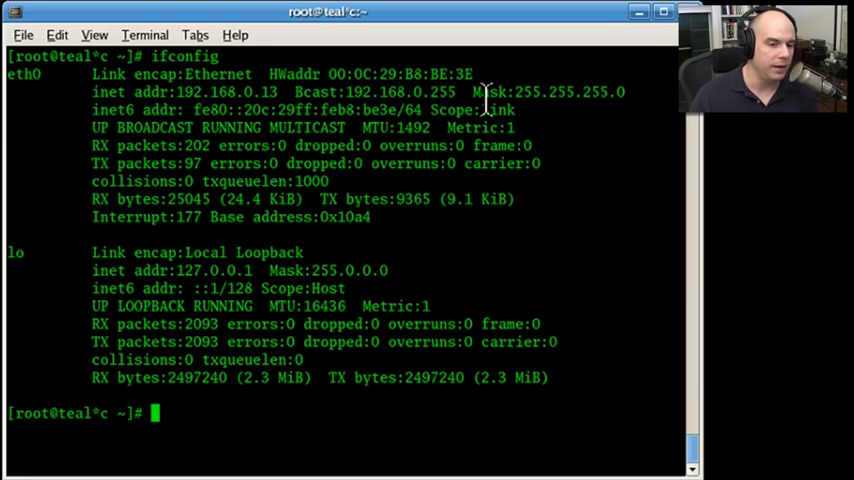
mouse_move(657, 135)
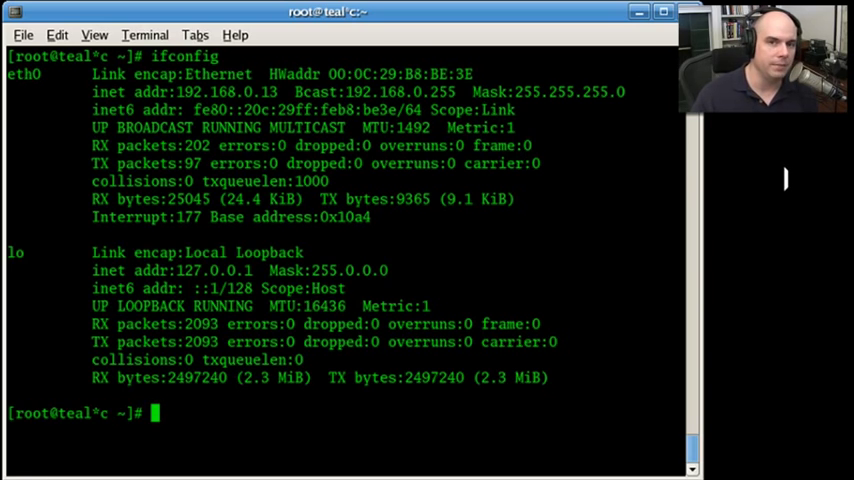
Enter a ping command to a 192.168 local address in the Linux terminal.
text(ping)
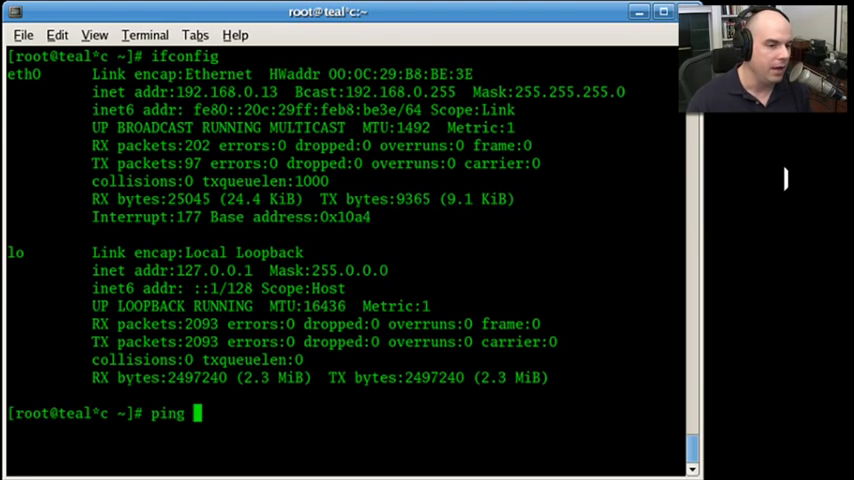
text(192.168.)
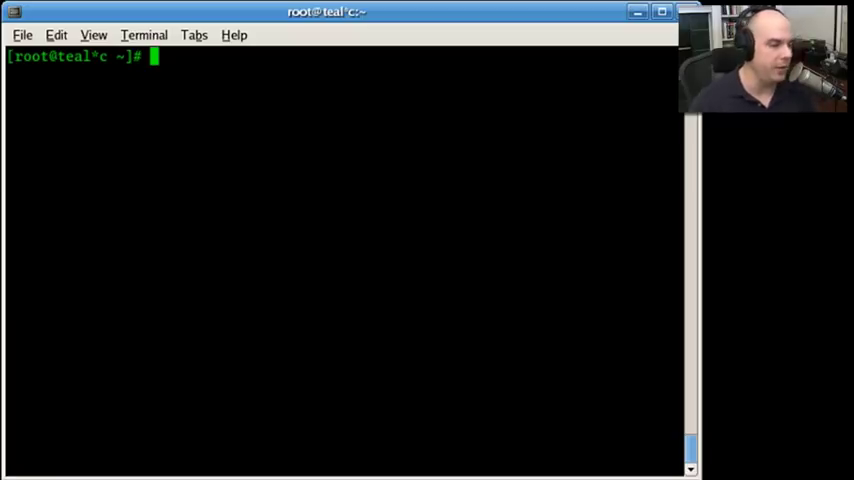
ARP-ping 192.168.0.1, 192.168.0.2, 192.168.0.7 and 4.2.2.2 to check which hosts reply.
text(arping)
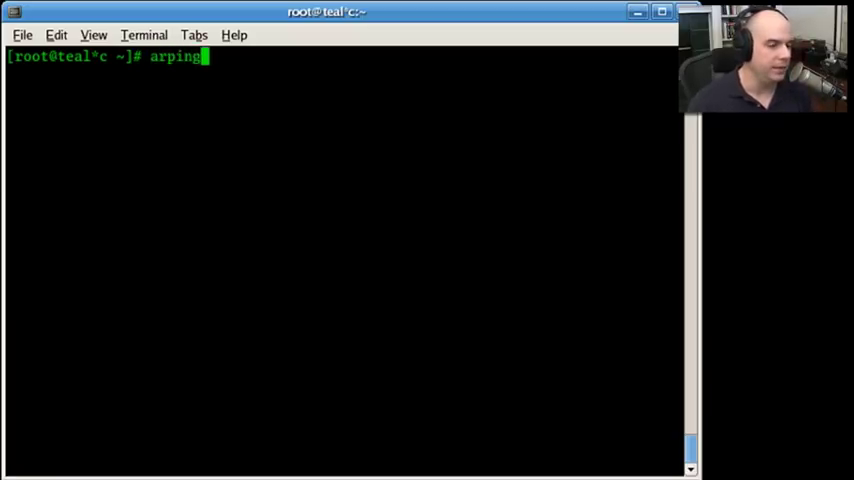
text(192.)
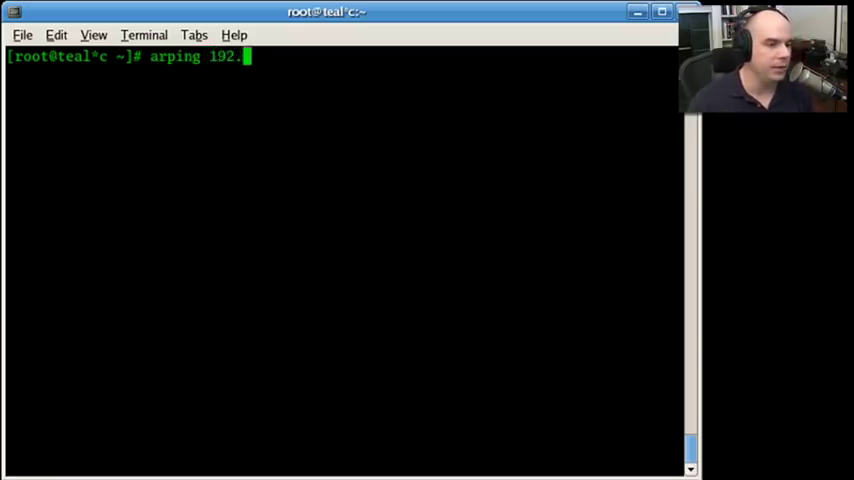
text(168.0.1)
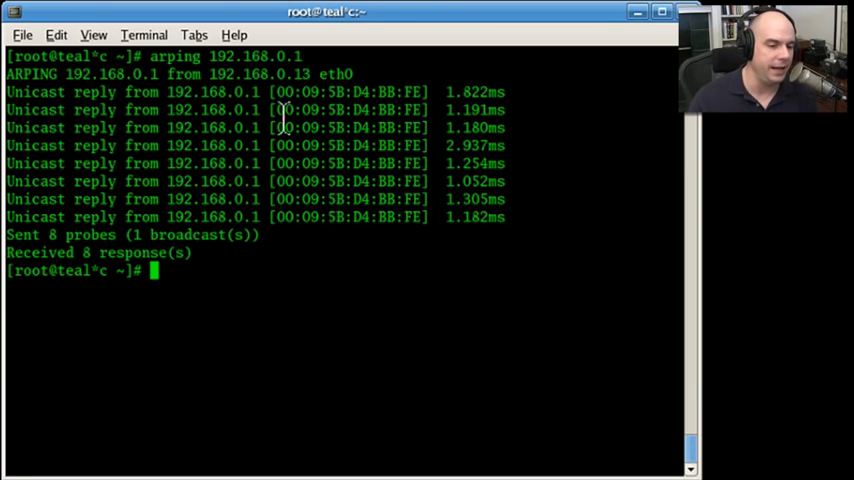
text(arping 192.168.0.1)
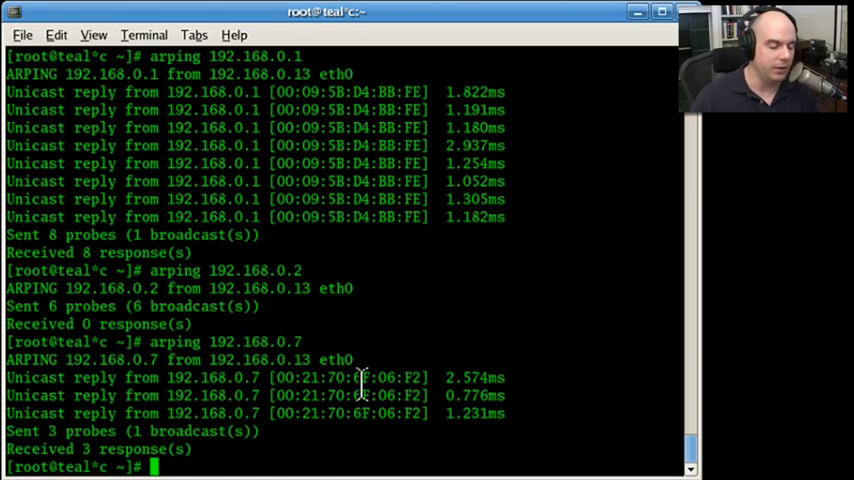
text(arping 4.2.2.2)
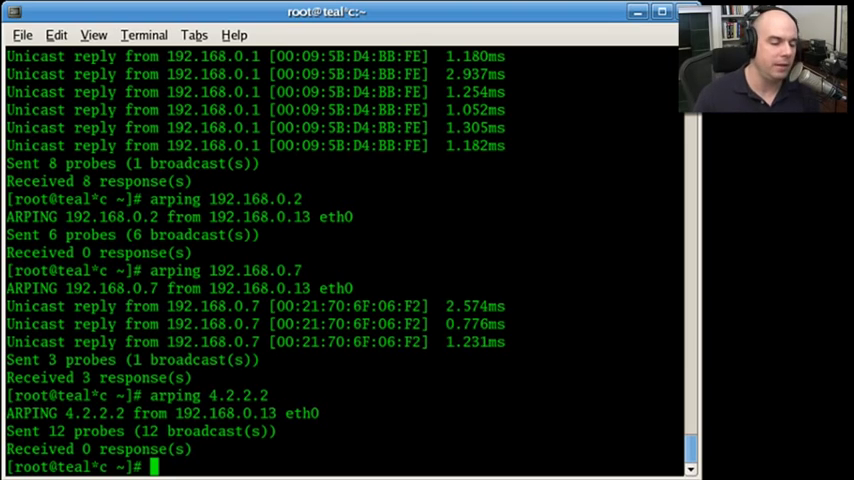
Ping 192.168.0.1 with 0% loss, then ping 4.2.2.2.
text(ping 192.168.0.1)
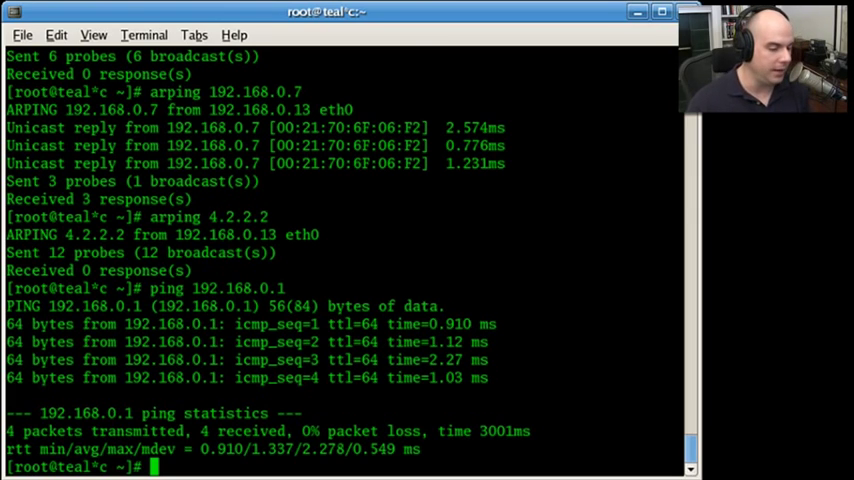
text(ping 4.2.2.2)
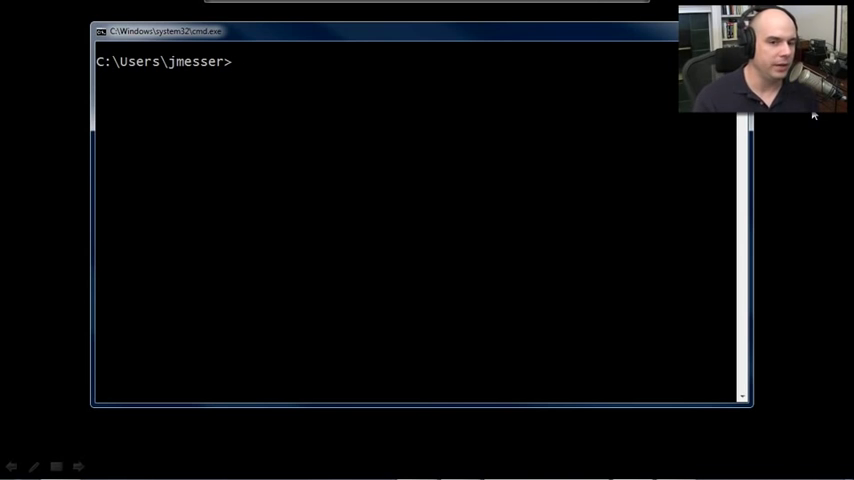
text(t)
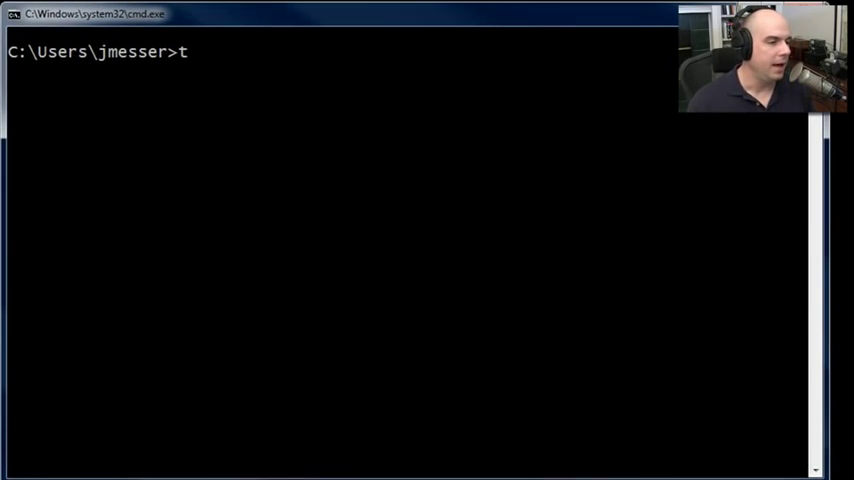
text(racert www)
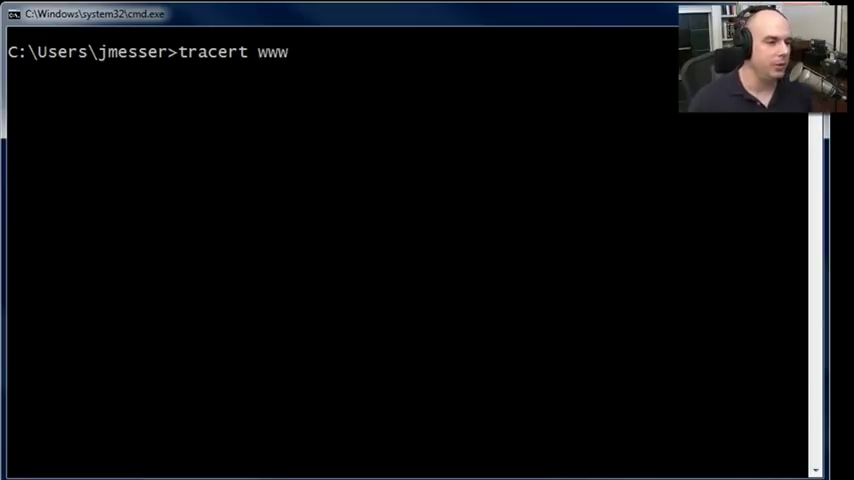
text(.g)
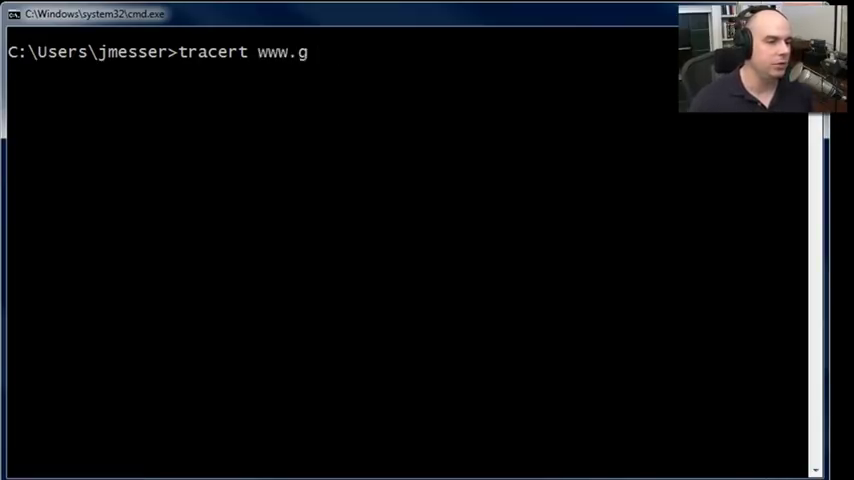
text(oogle.com)
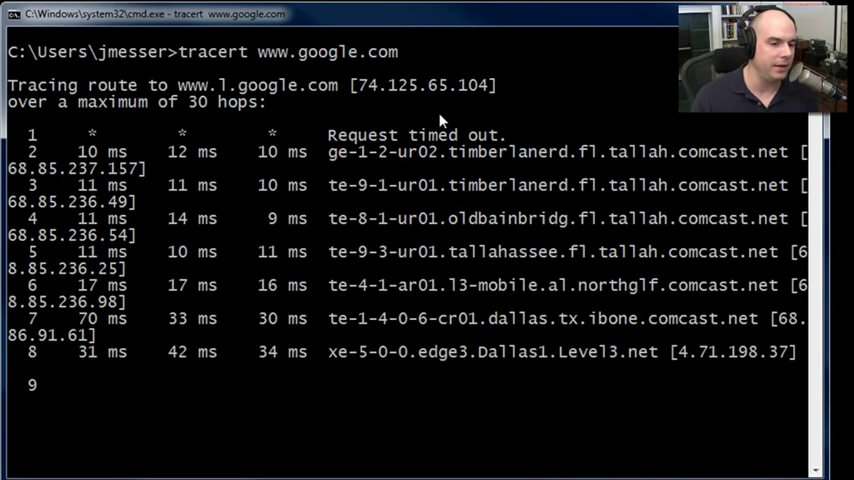
mouse_move(323, 169)
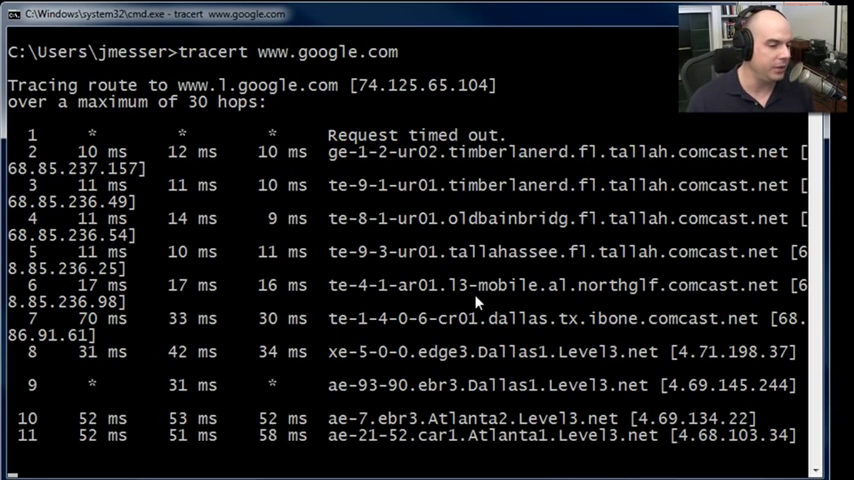
scroll(down, 3)
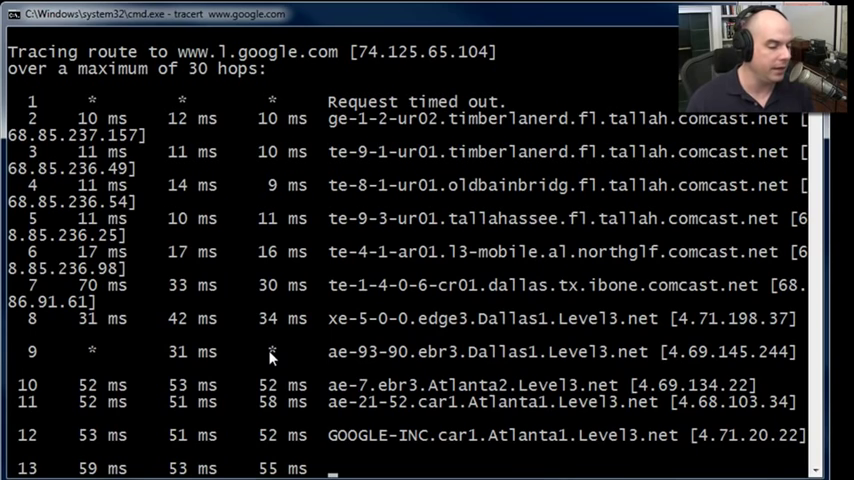
mouse_move(132, 362)
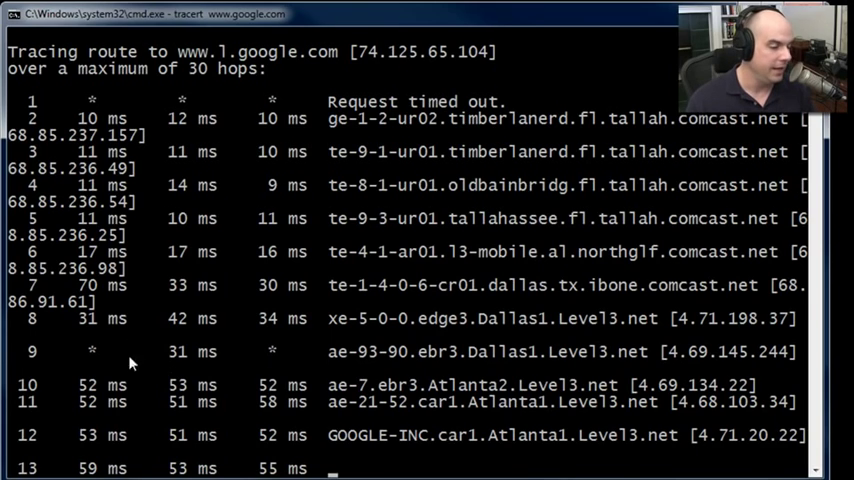
scroll(down, 3)
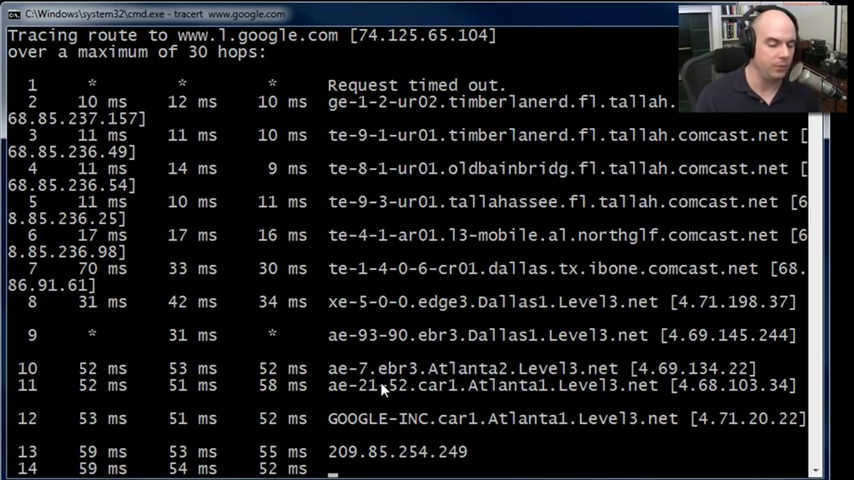
scroll(down, 3)
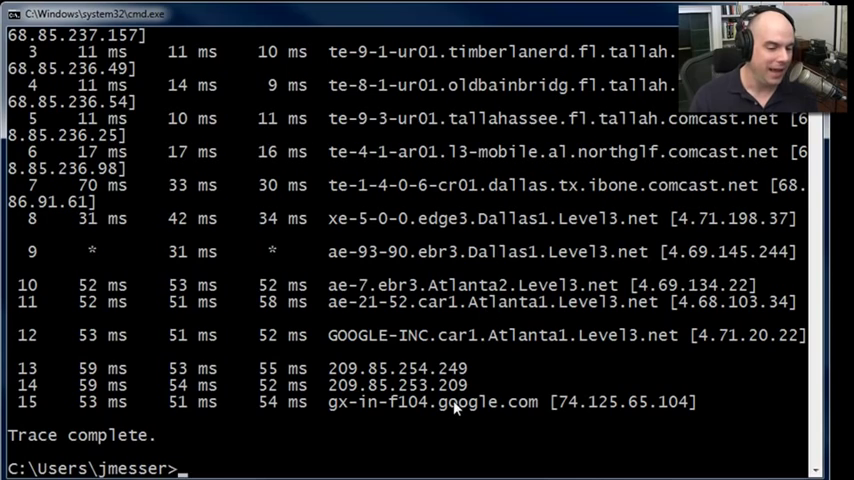
mouse_move(458, 415)
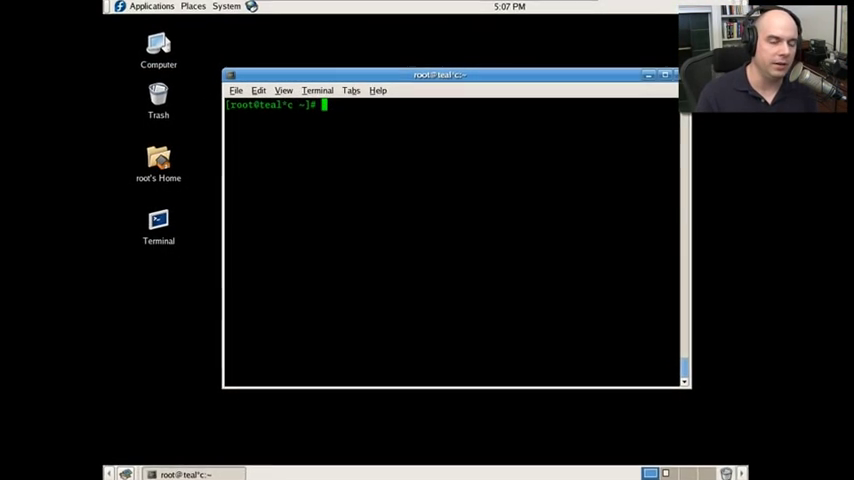
Launch mtr to show live per-hop loss and latency across 18 hops.
text(mtr)
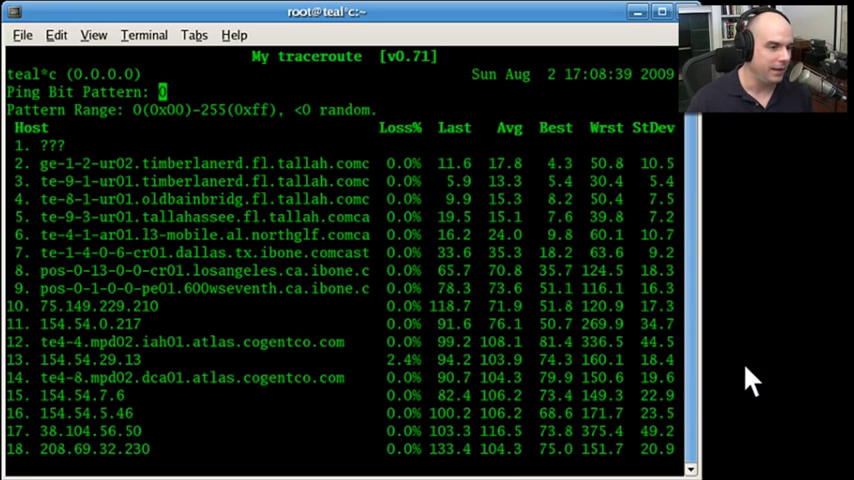
key(Up)
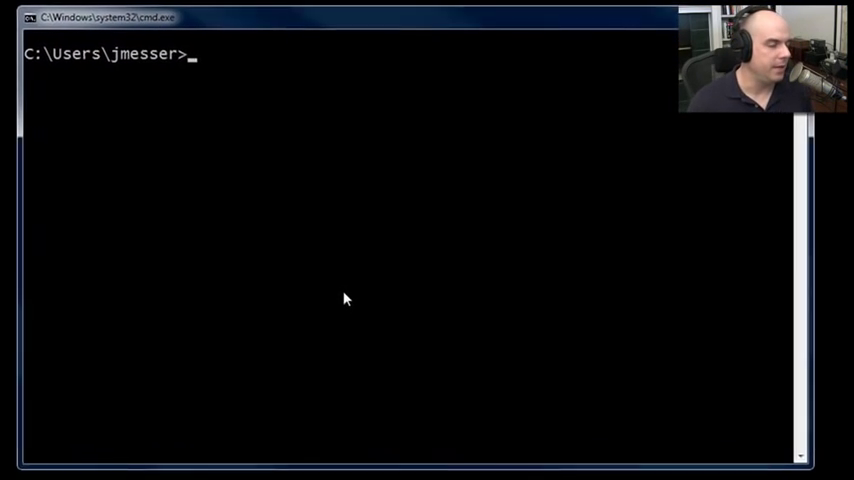
Run hostname to display this computer's host name.
text(hostname)
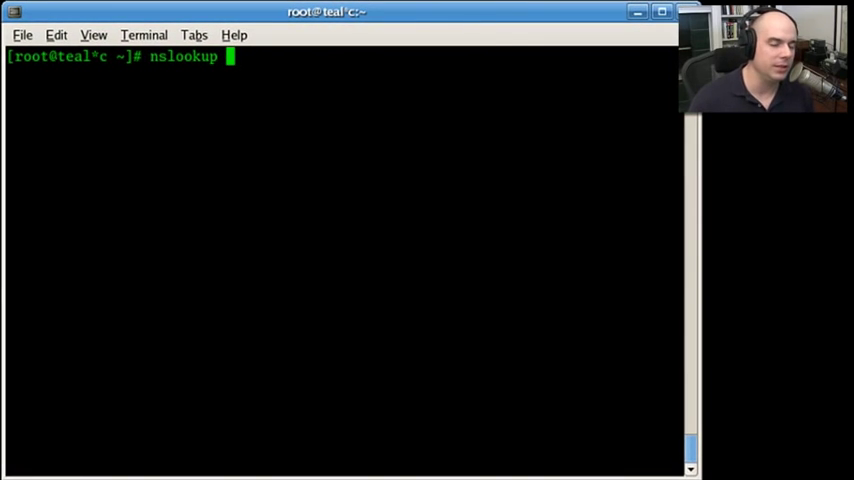
text(www.google.com)
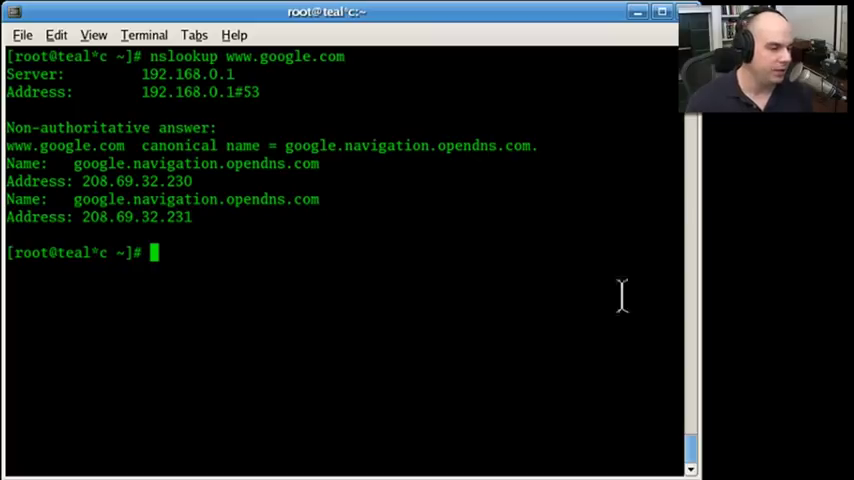
mouse_move(342, 168)
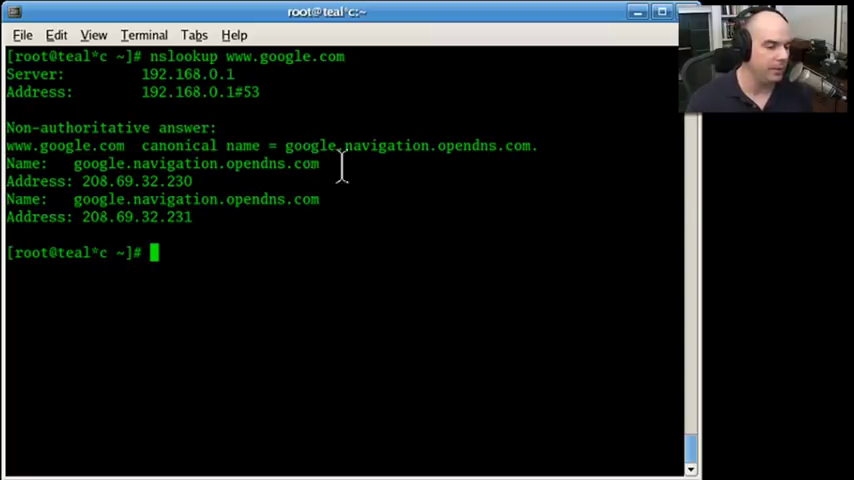
mouse_move(263, 217)
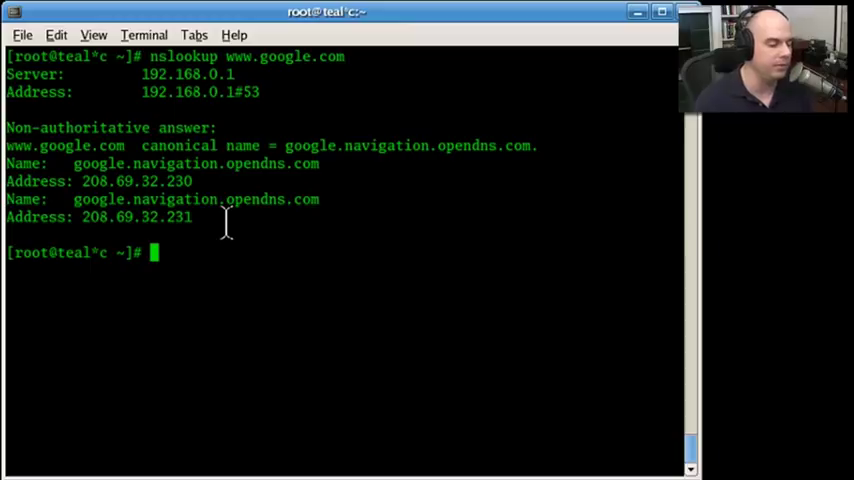
text(dig www.)
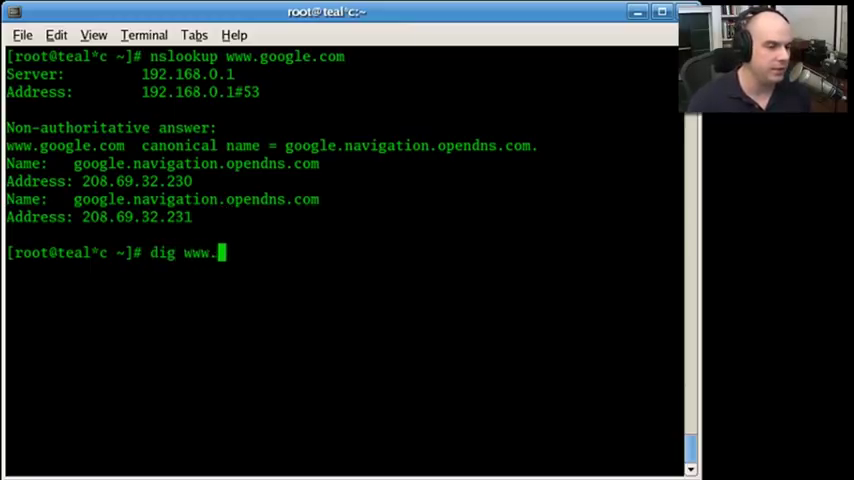
text(google.com)
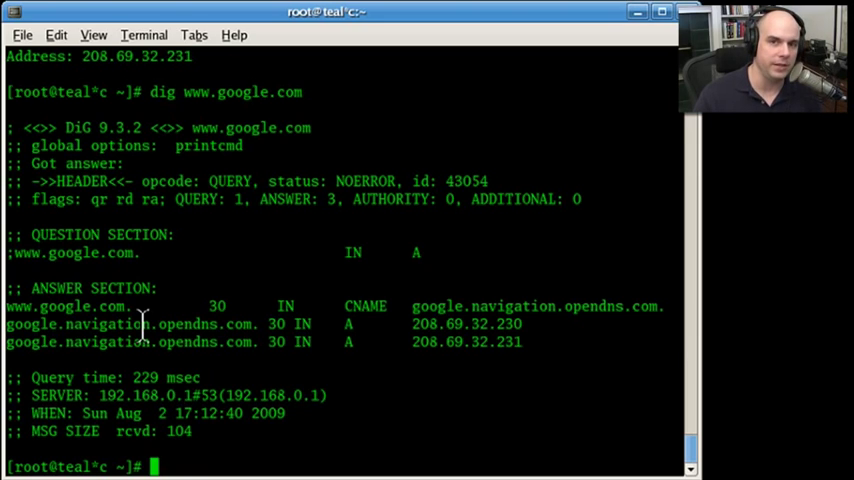
mouse_move(135, 330)
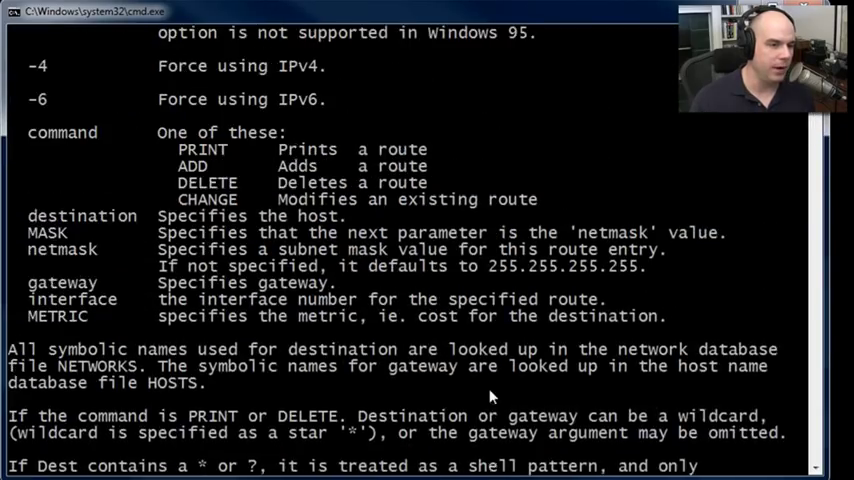
Scroll the route usage help to read its options and the PRINT, ADD, DELETE, CHANGE commands.
scroll(up, 3)
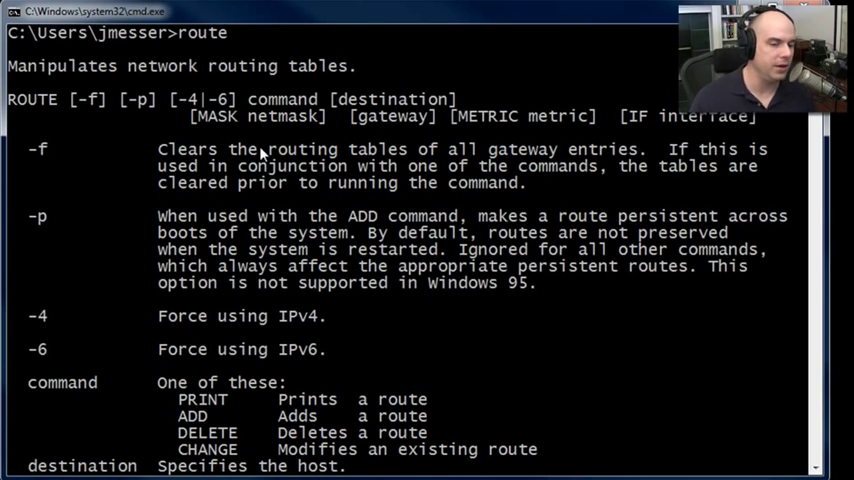
mouse_move(328, 178)
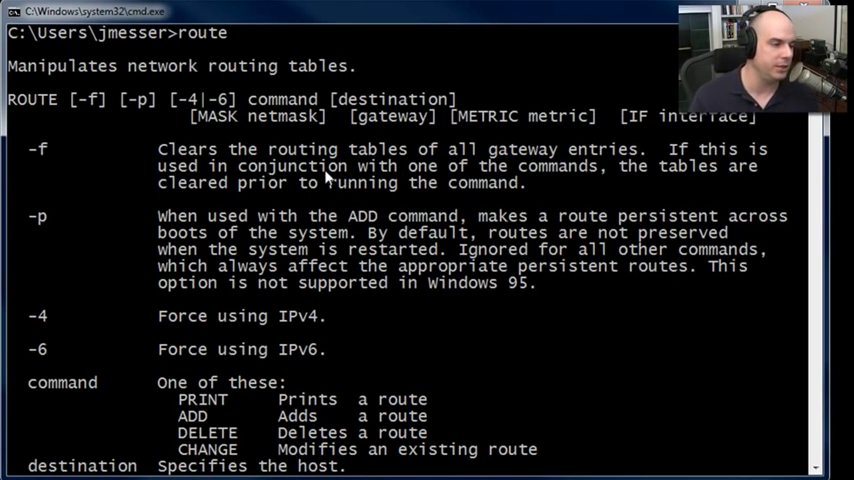
mouse_move(249, 197)
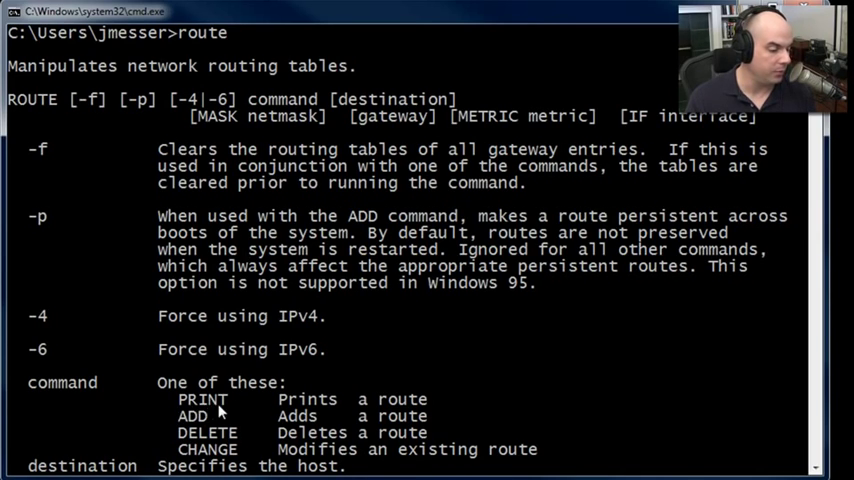
scroll(down, 3)
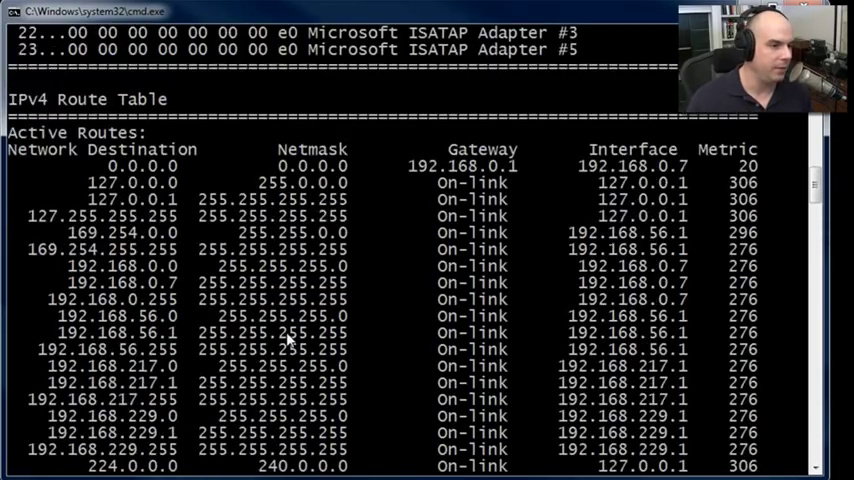
Scroll the route print IPv4 table down to the empty Persistent Routes section.
scroll(up, 3)
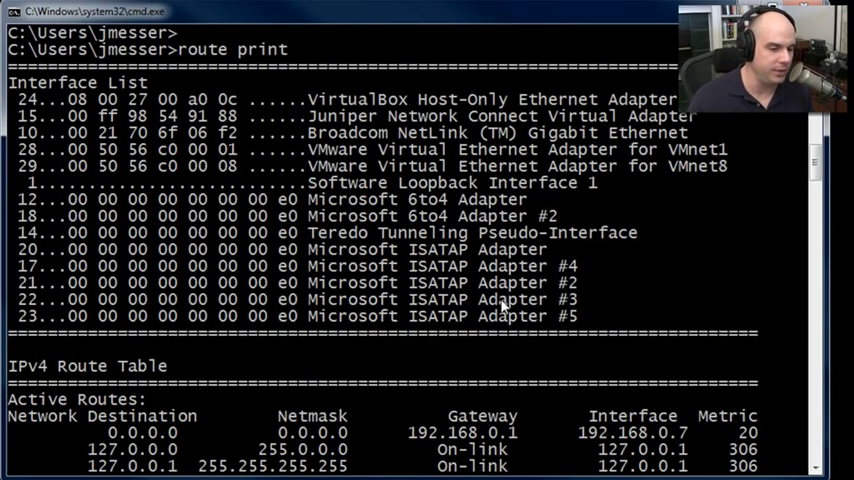
mouse_move(458, 358)
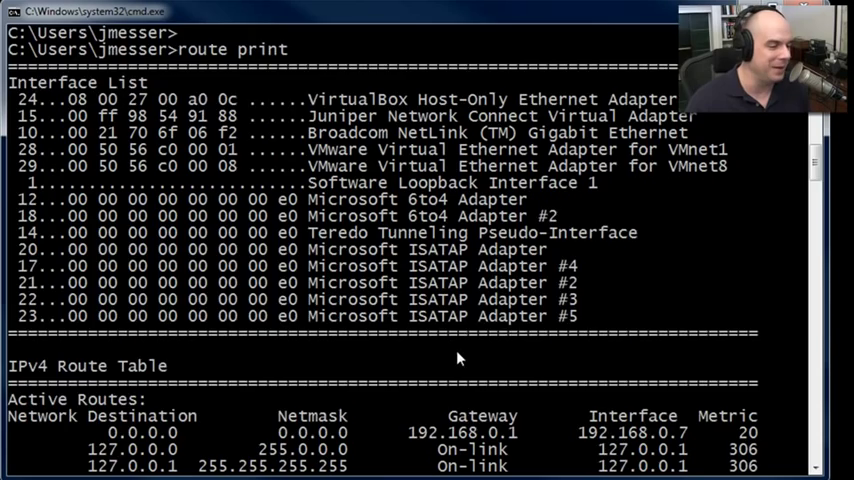
scroll(down, 3)
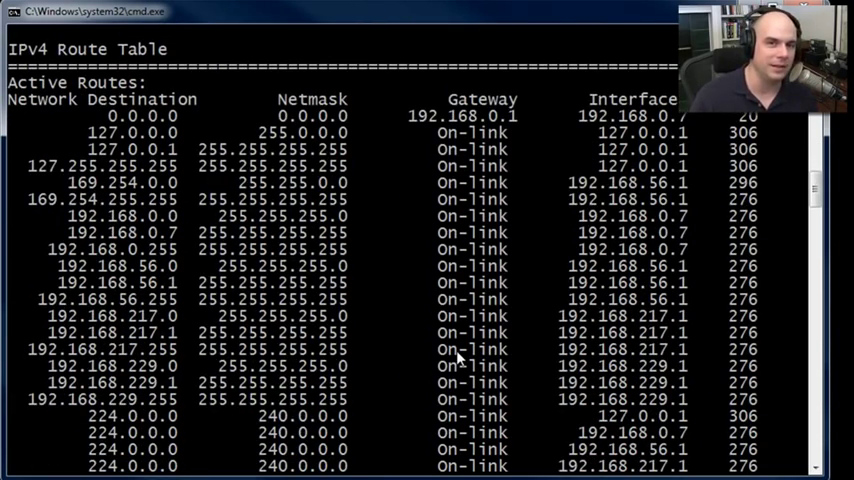
scroll(down, 3)
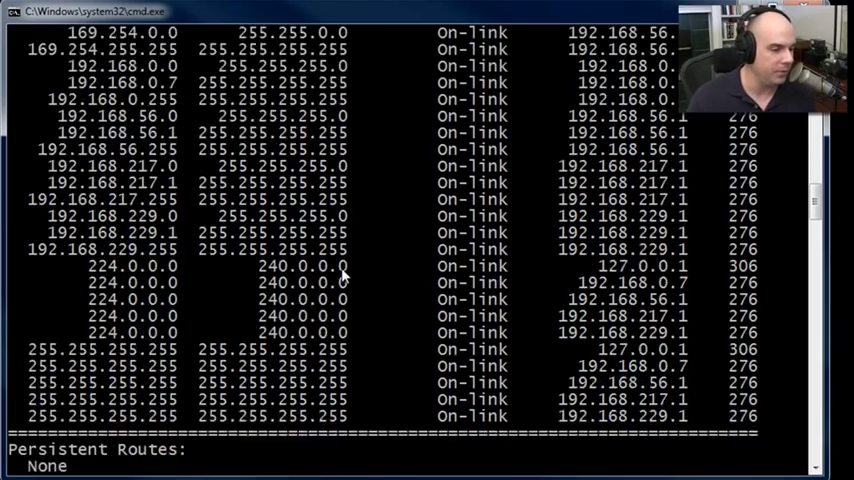
scroll(down, 3)
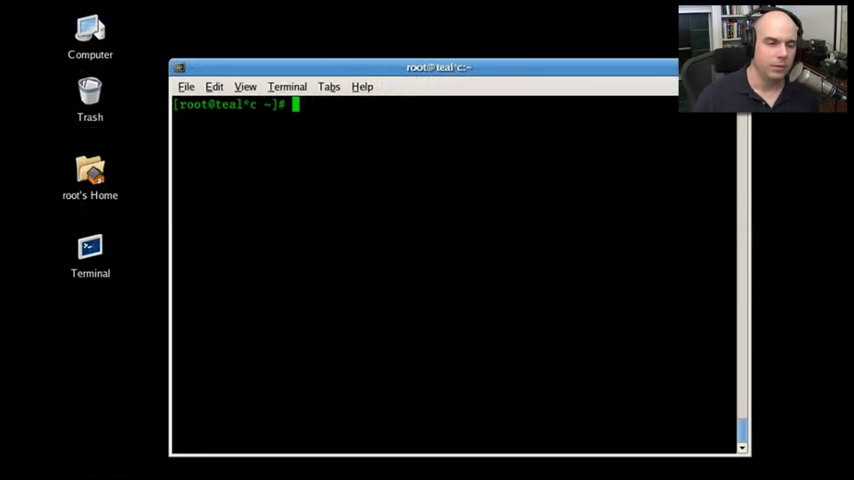
In the Linux terminal, run route, then route print for usage, then route -v.
click(663, 11)
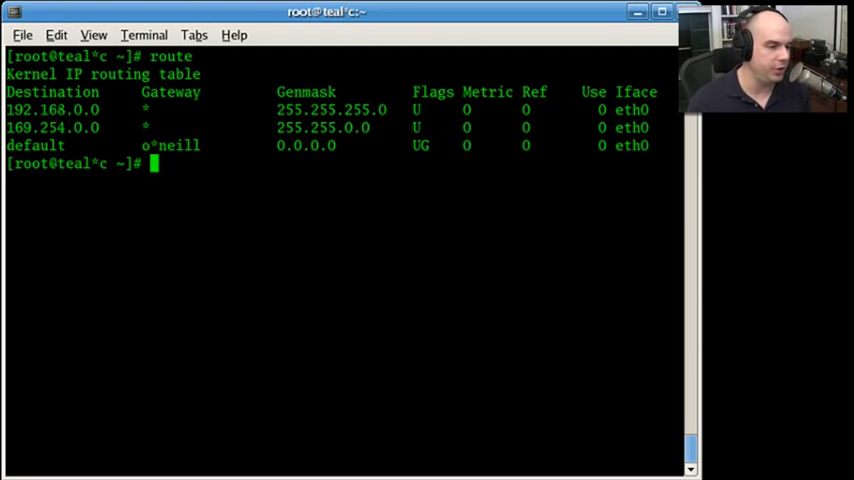
text(route print)
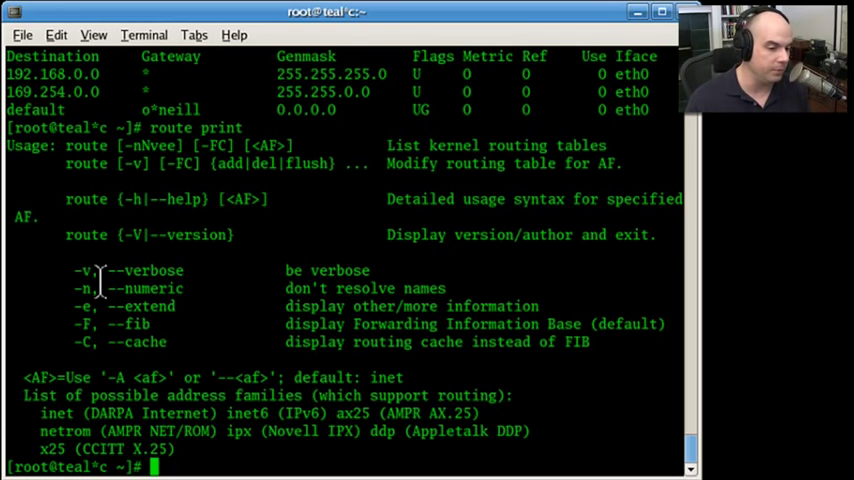
text(route -v)
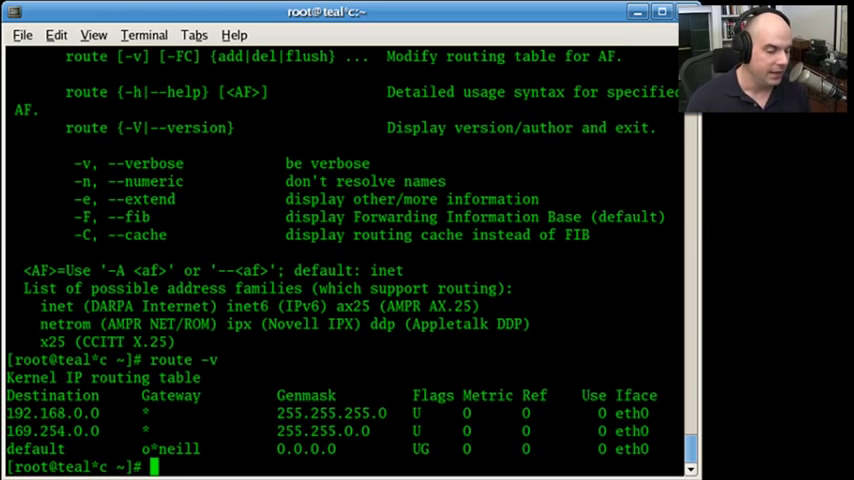
text(r)
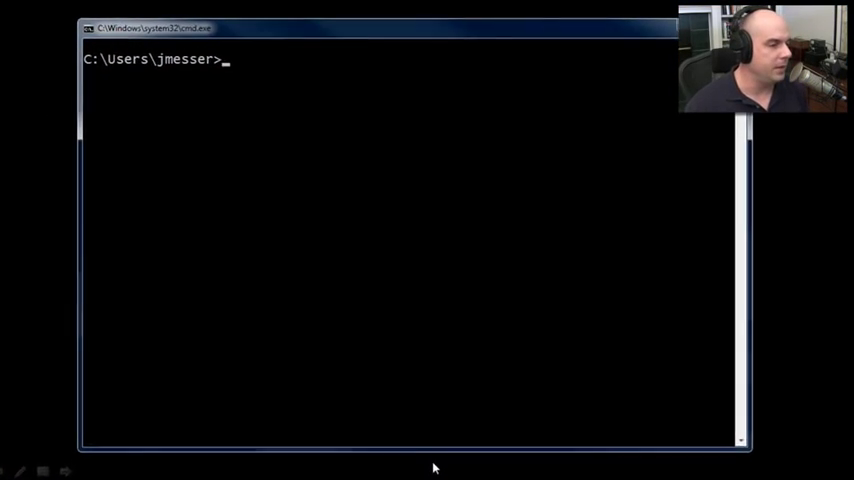
Run nbtstat to display its NetBIOS over TCP/IP options such as -a, -A, -n, -s.
text(nbtstat)
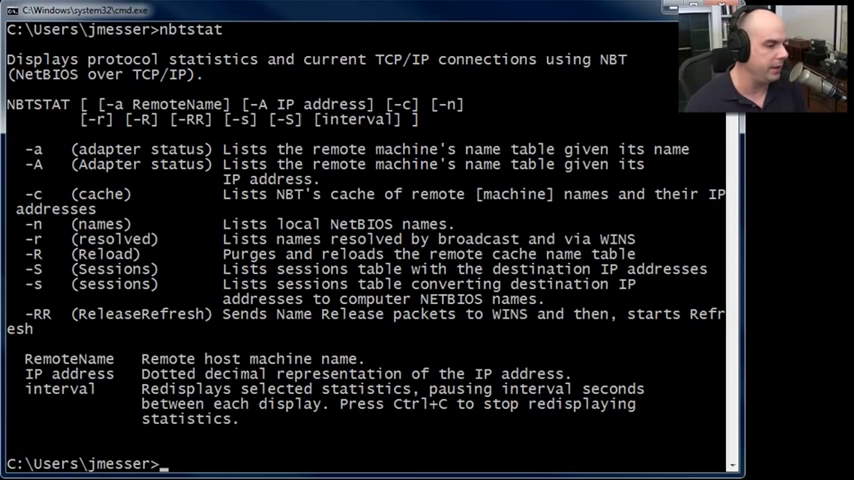
mouse_move(150, 203)
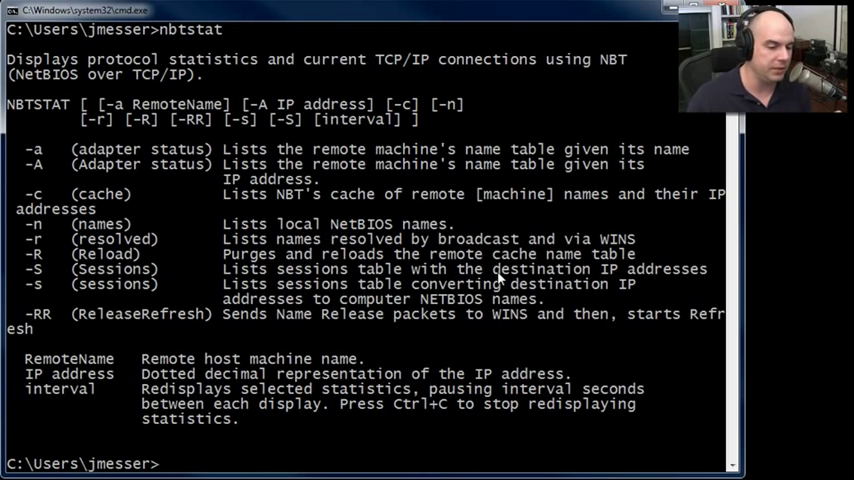
mouse_move(350, 327)
text(nbtstat -)
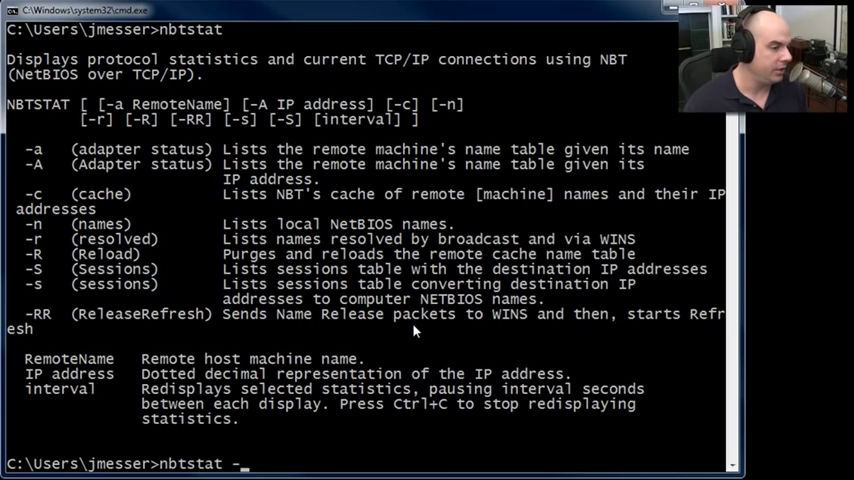
Run nbtstat -a 192.168.0.7 and scroll through DAEDALUS's name table and MAC address.
text(a)
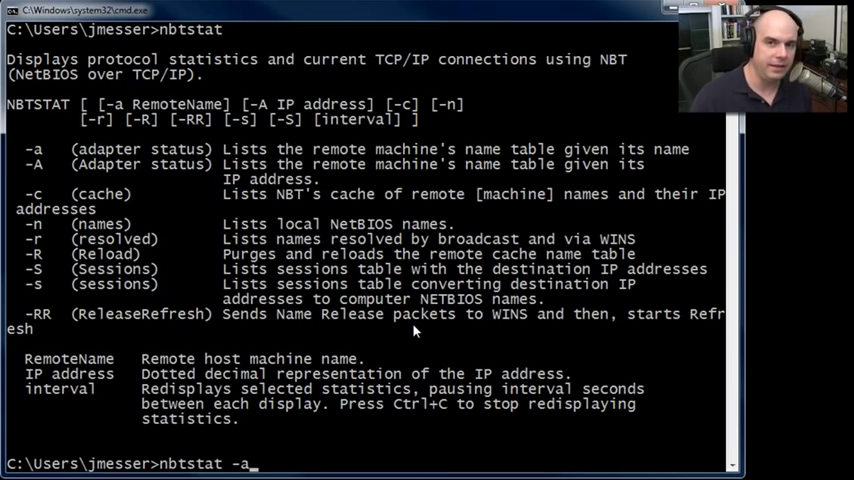
text(192.168.0.7)
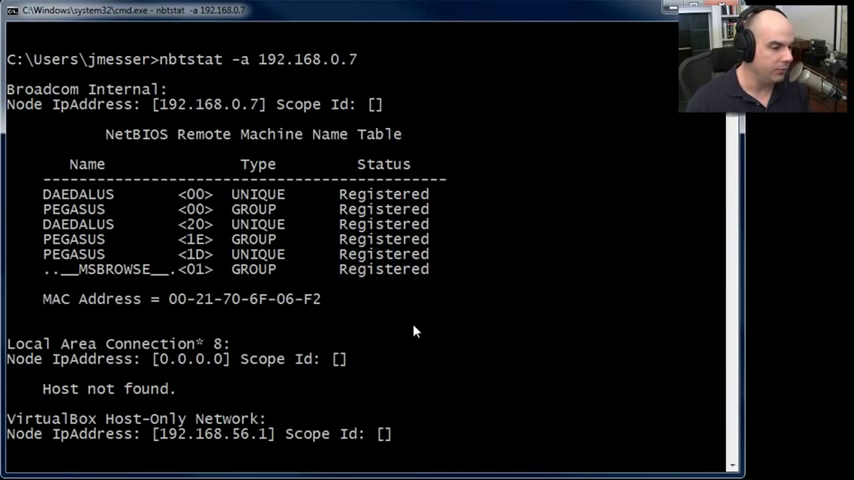
mouse_move(250, 139)
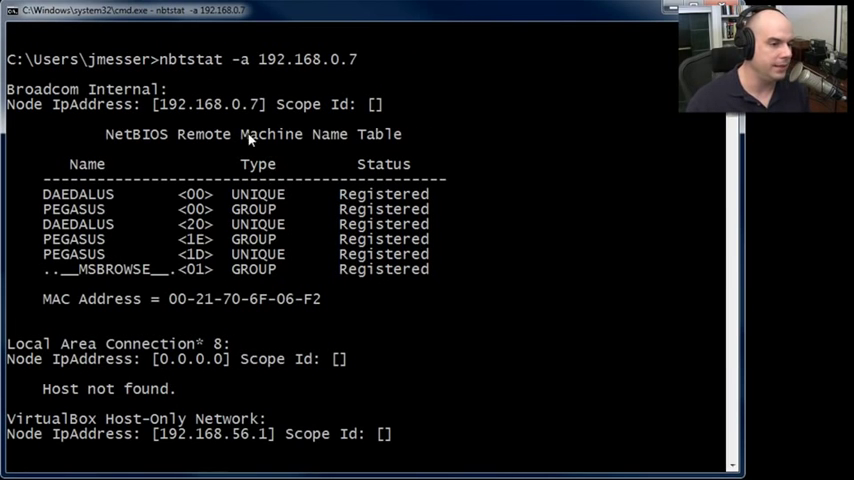
scroll(down, 3)
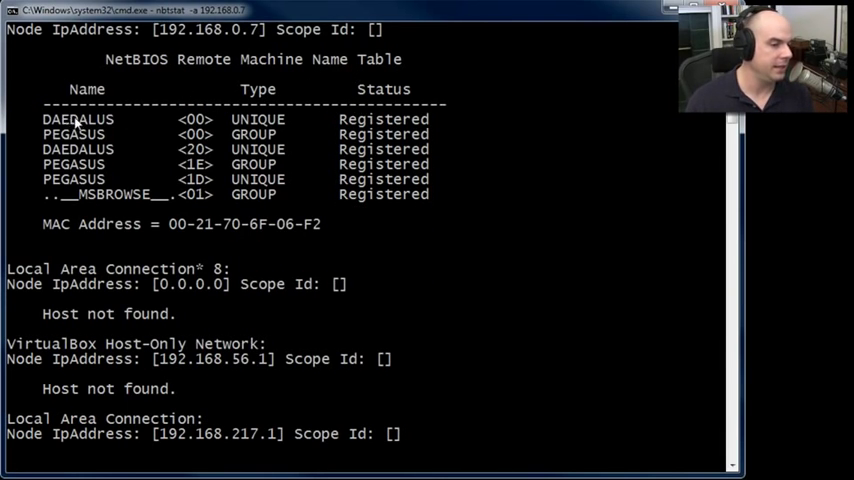
scroll(down, 3)
text(net)
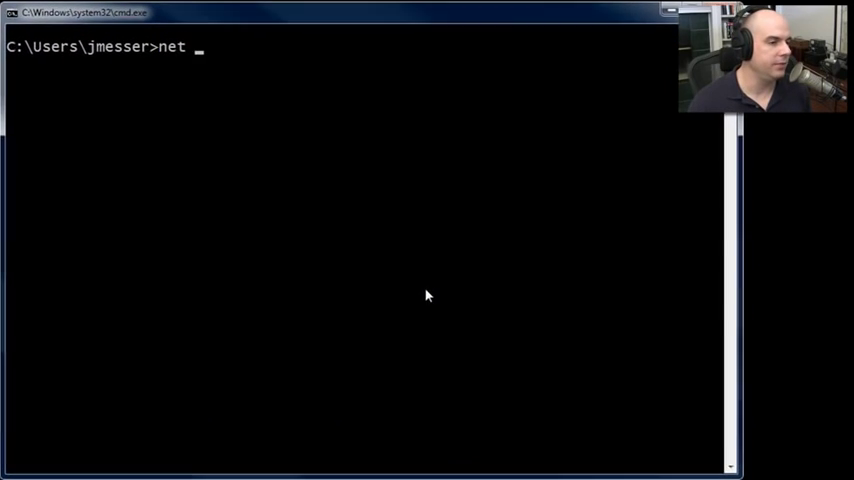
Run netstat -? and scroll through its option descriptions down to interval.
text(stat -?)
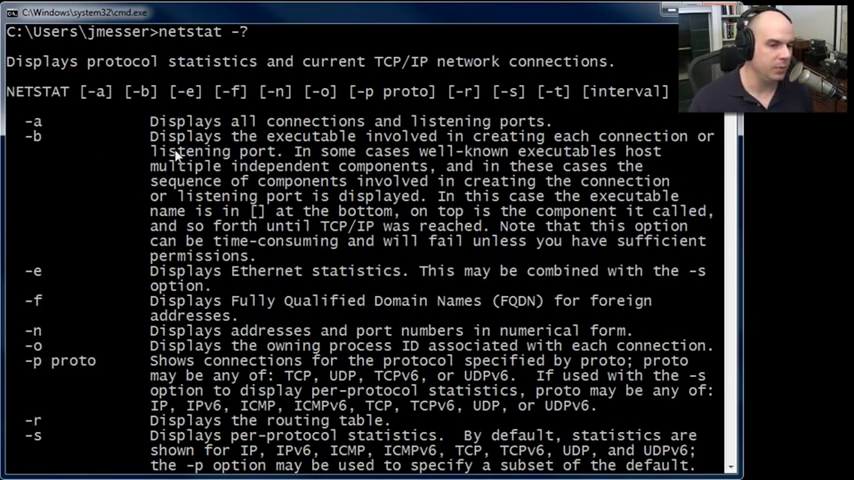
mouse_move(375, 170)
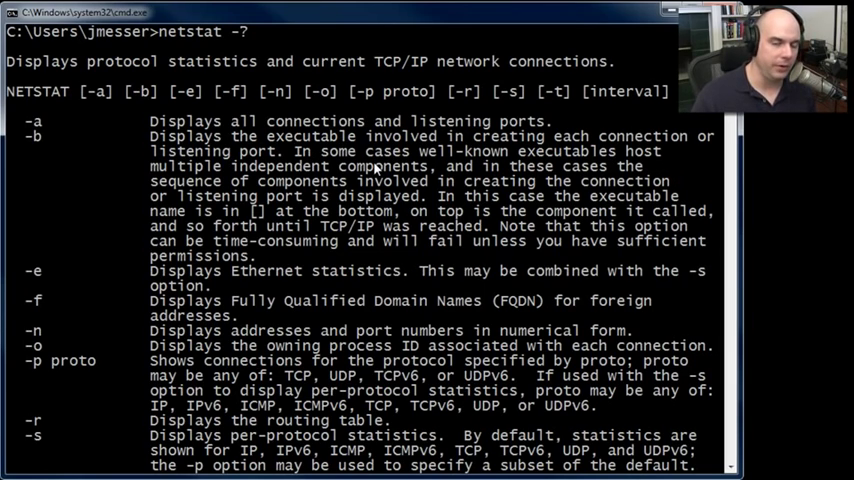
scroll(down, 3)
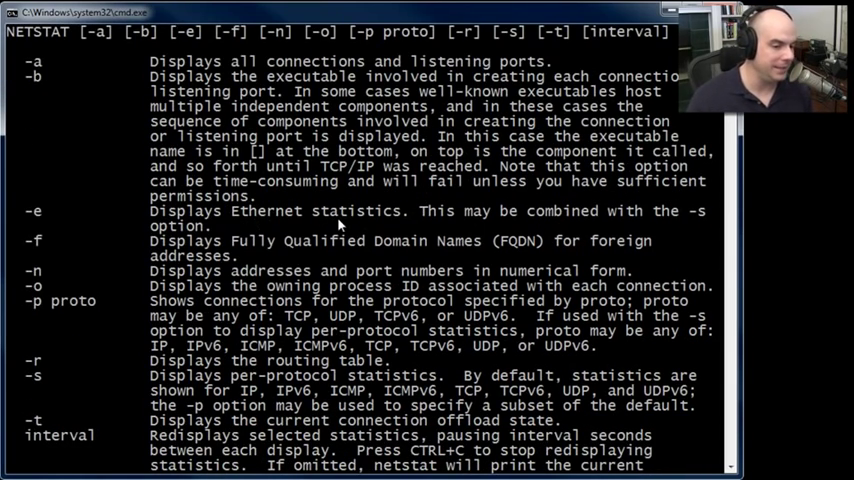
scroll(down, 3)
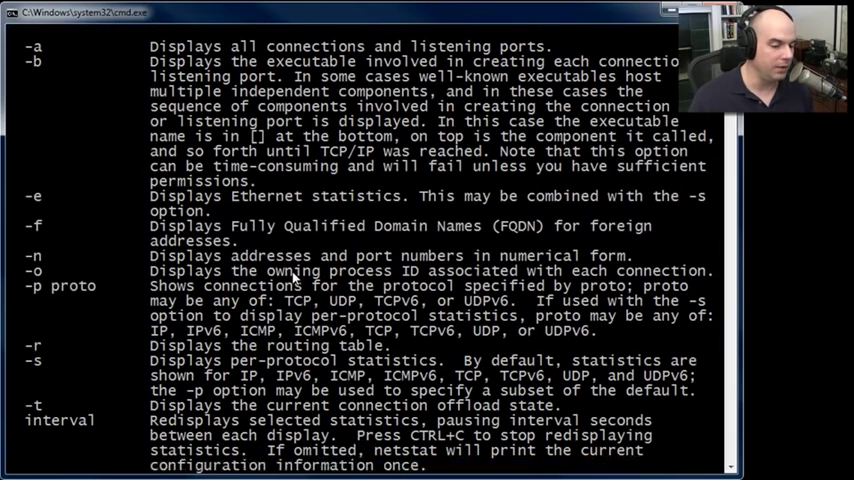
scroll(down, 3)
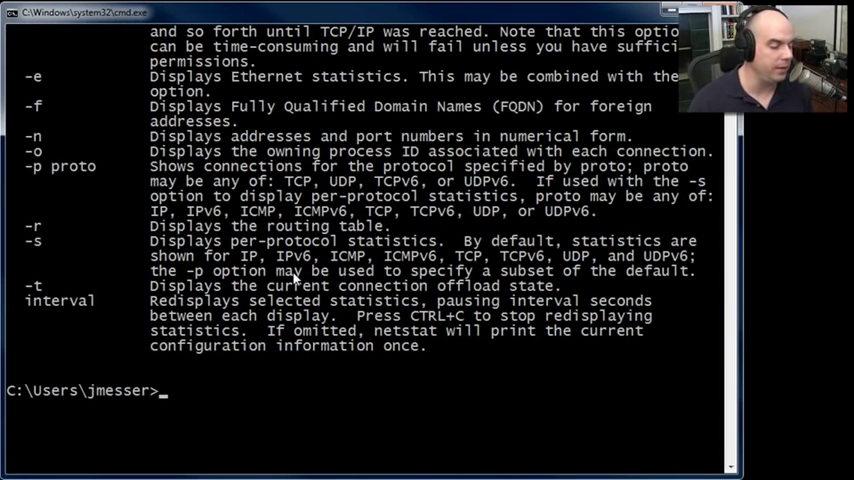
Run netstat for all connections and scroll through the listening TCP and UDP entries.
text(netstat)
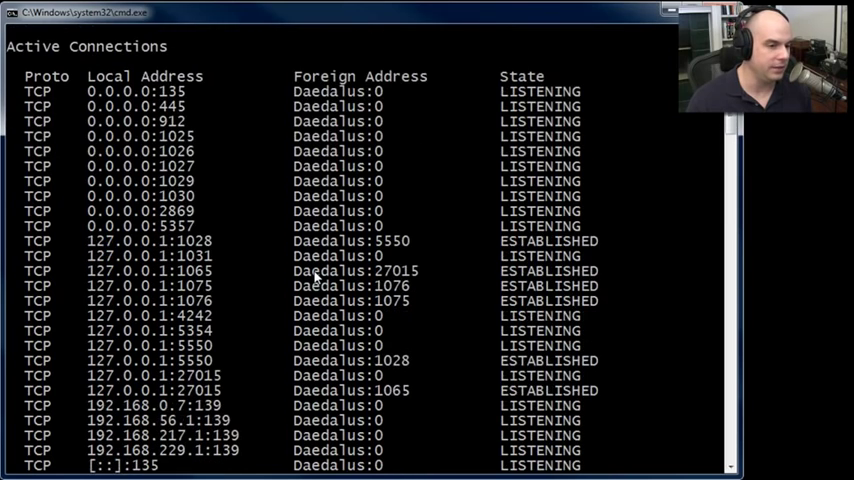
scroll(down, 3)
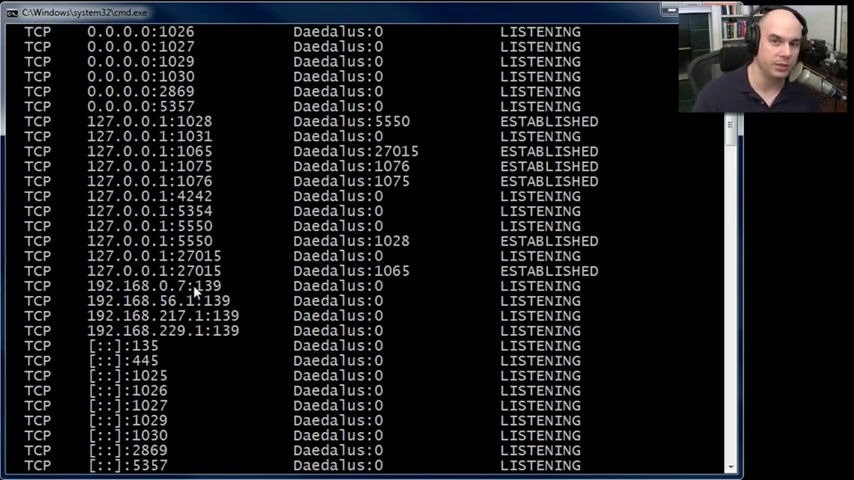
scroll(down, 3)
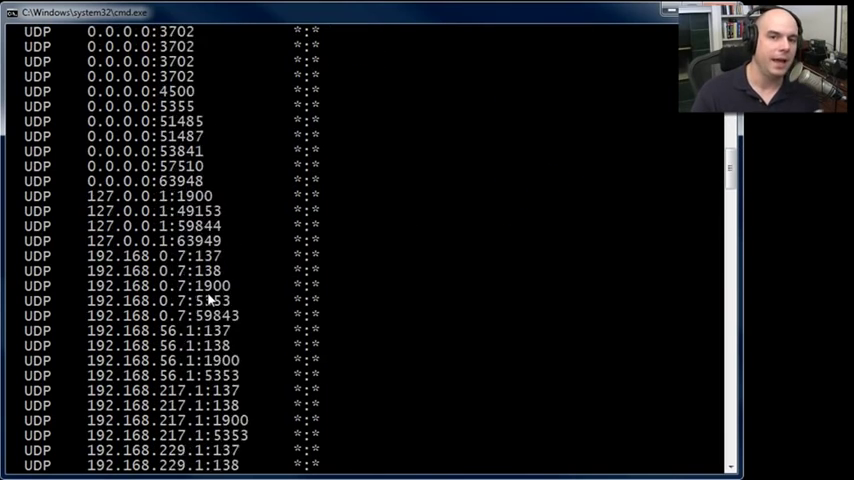
scroll(down, 3)
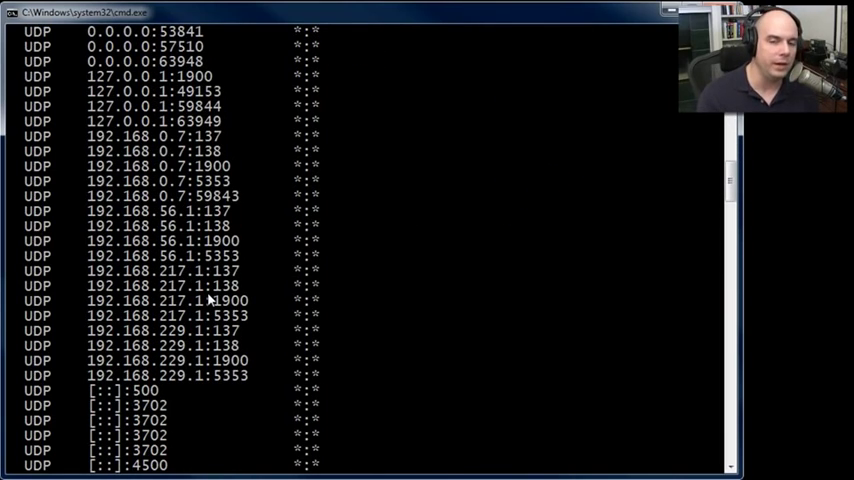